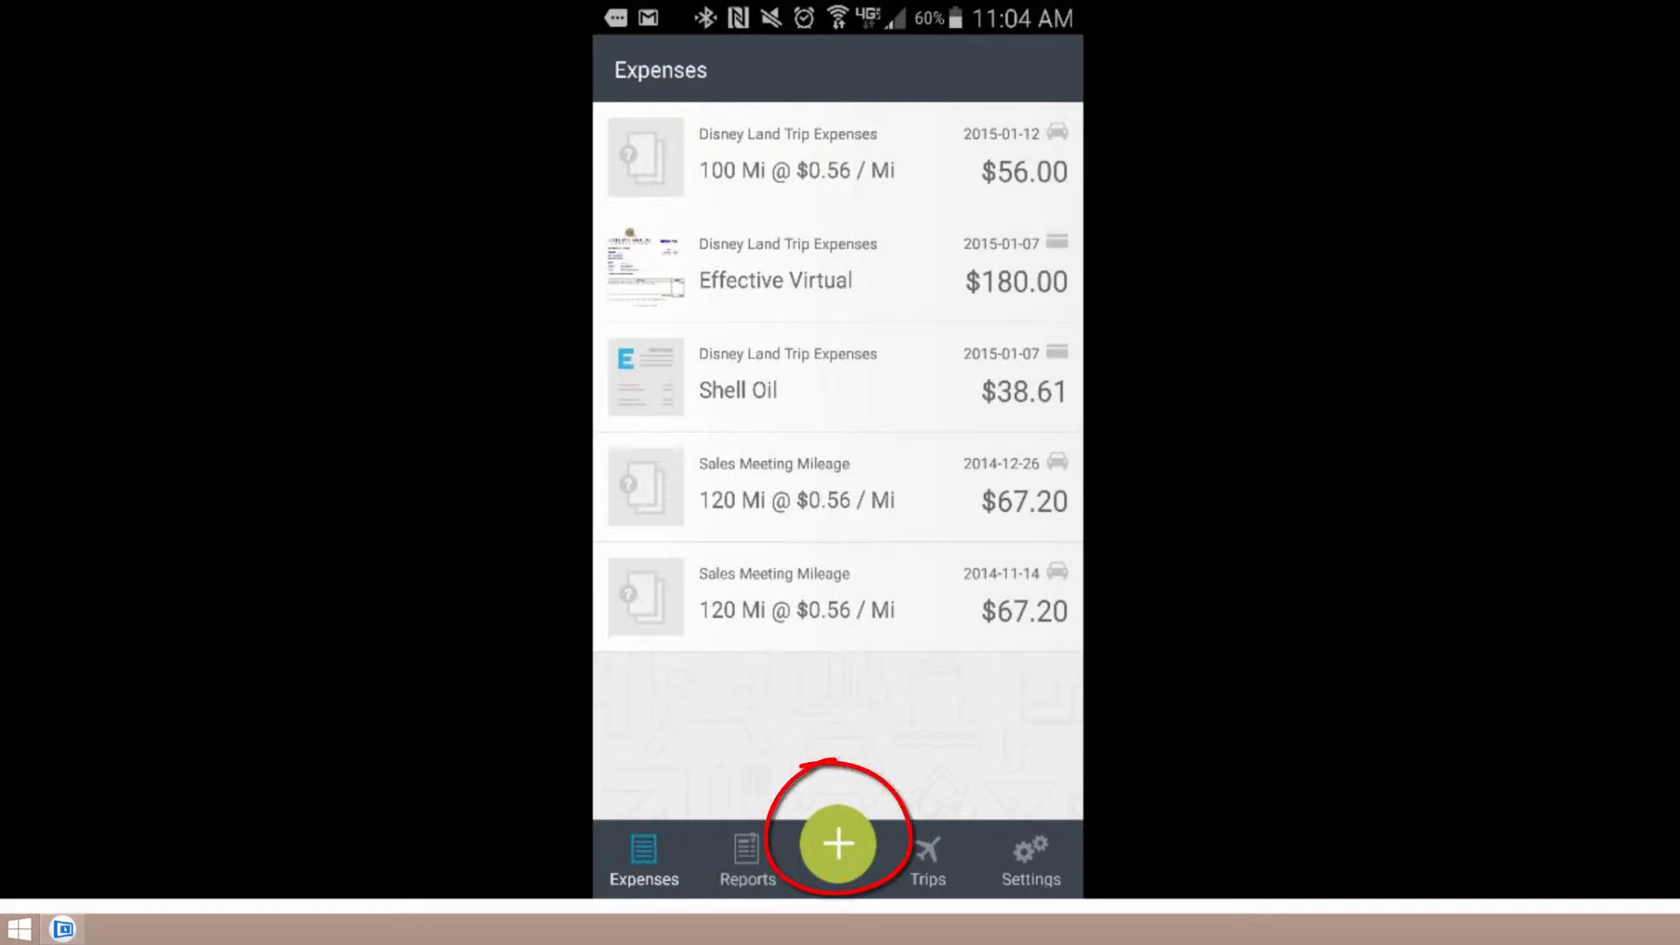
Reveal the new-entry menu with Distance, SmartScan, Expense and Time options.
{"action": "left_click", "coordinate": [839, 844]}
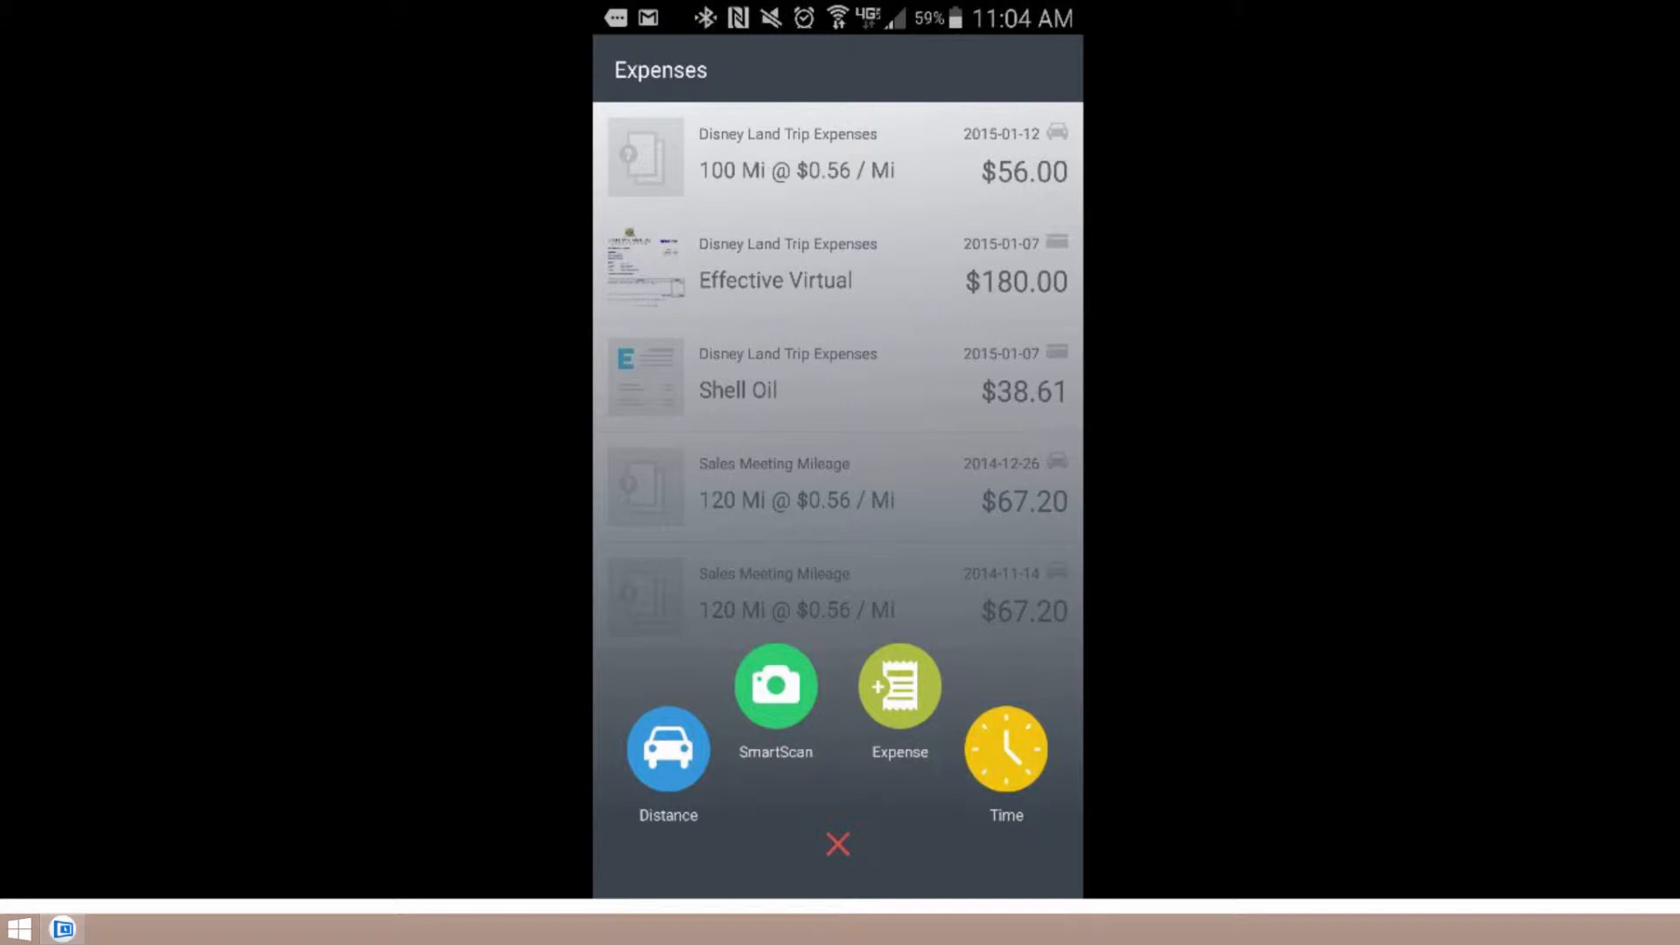
Choose SmartScan with Take Photo so the camera frames the Hill Street Cafe receipt.
{"action": "left_click", "coordinate": [775, 686]}
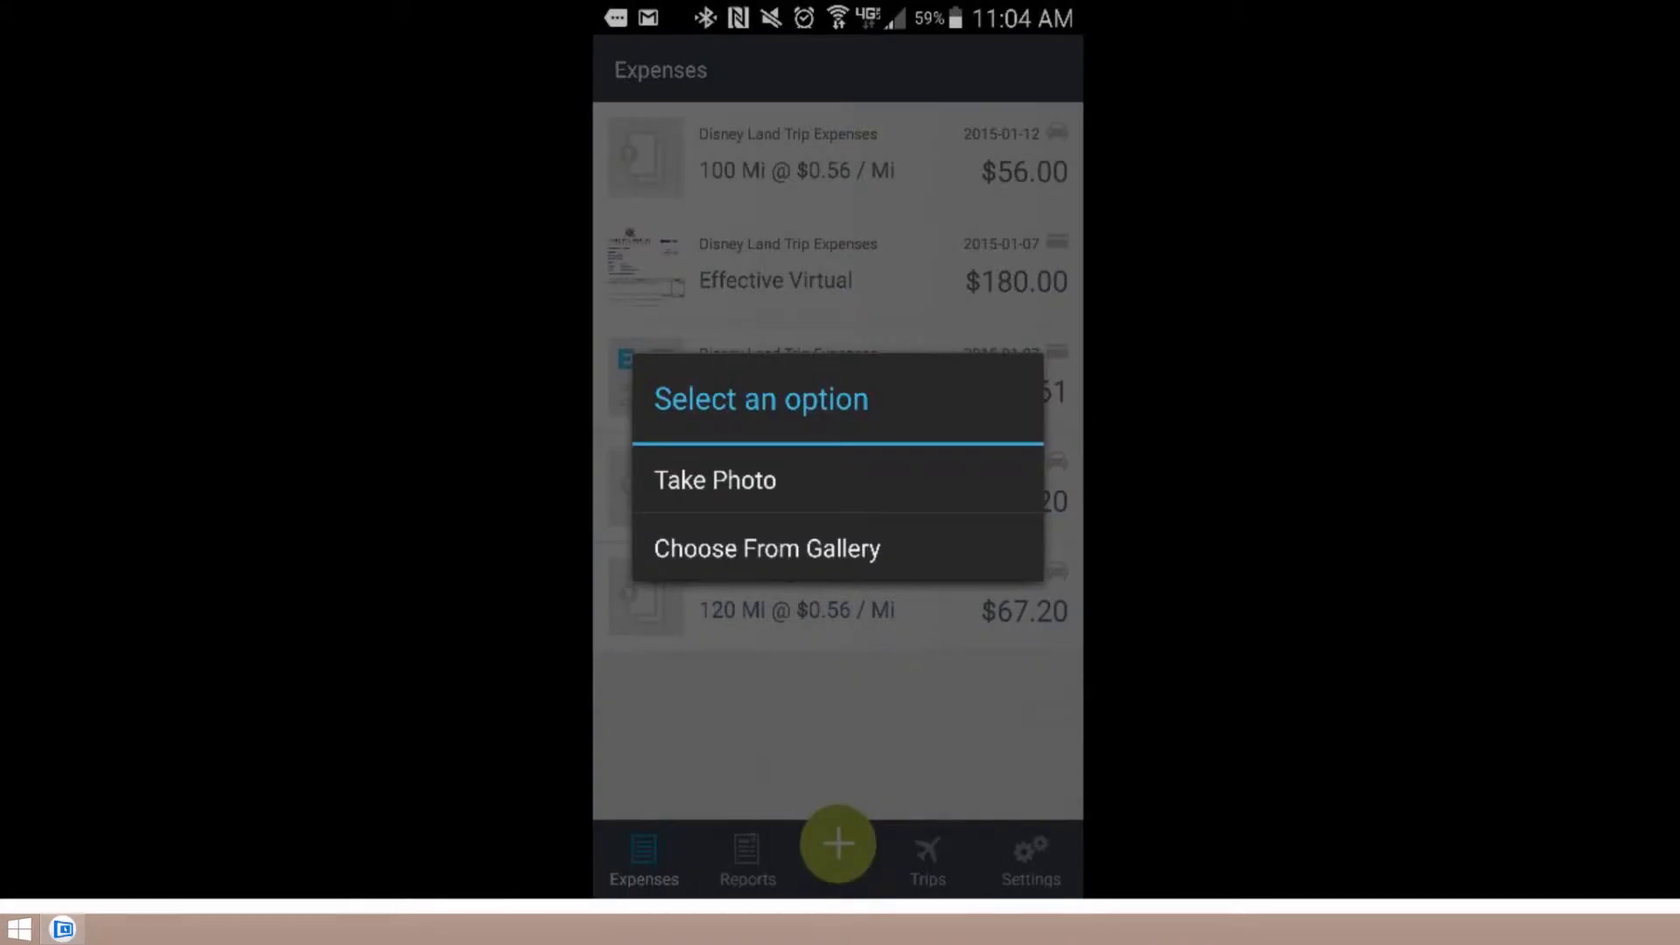
{"action": "left_click", "coordinate": [714, 480]}
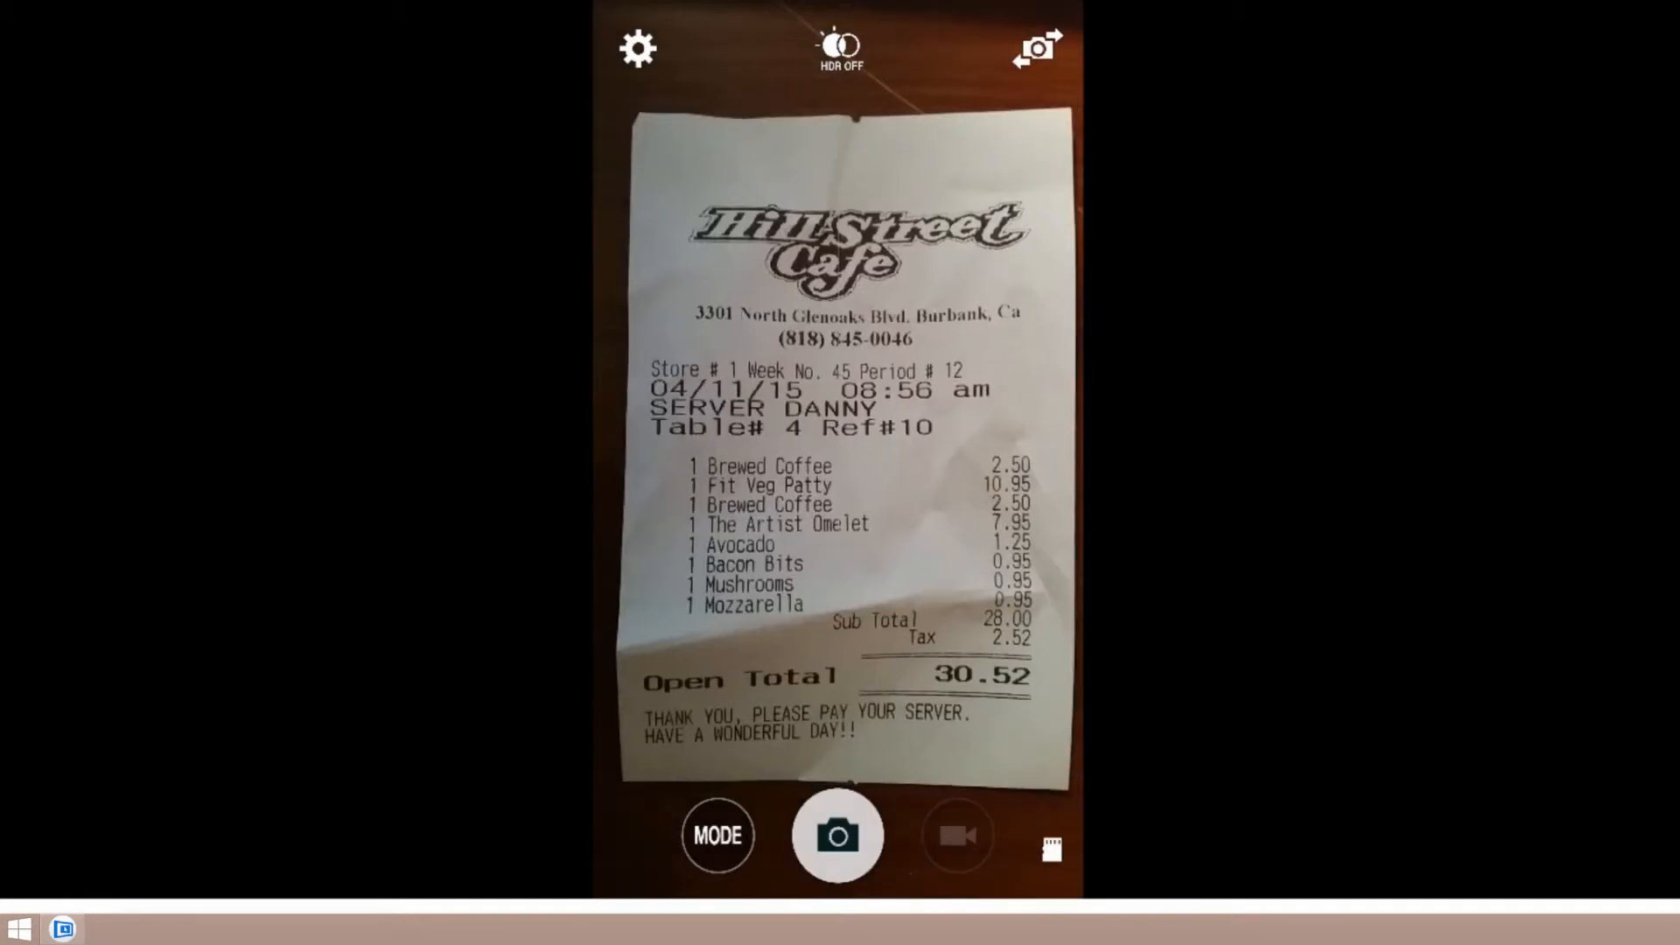
Capture the Hill Street Cafe receipt, retry, and recapture it for review.
{"action": "left_click", "coordinate": [838, 834]}
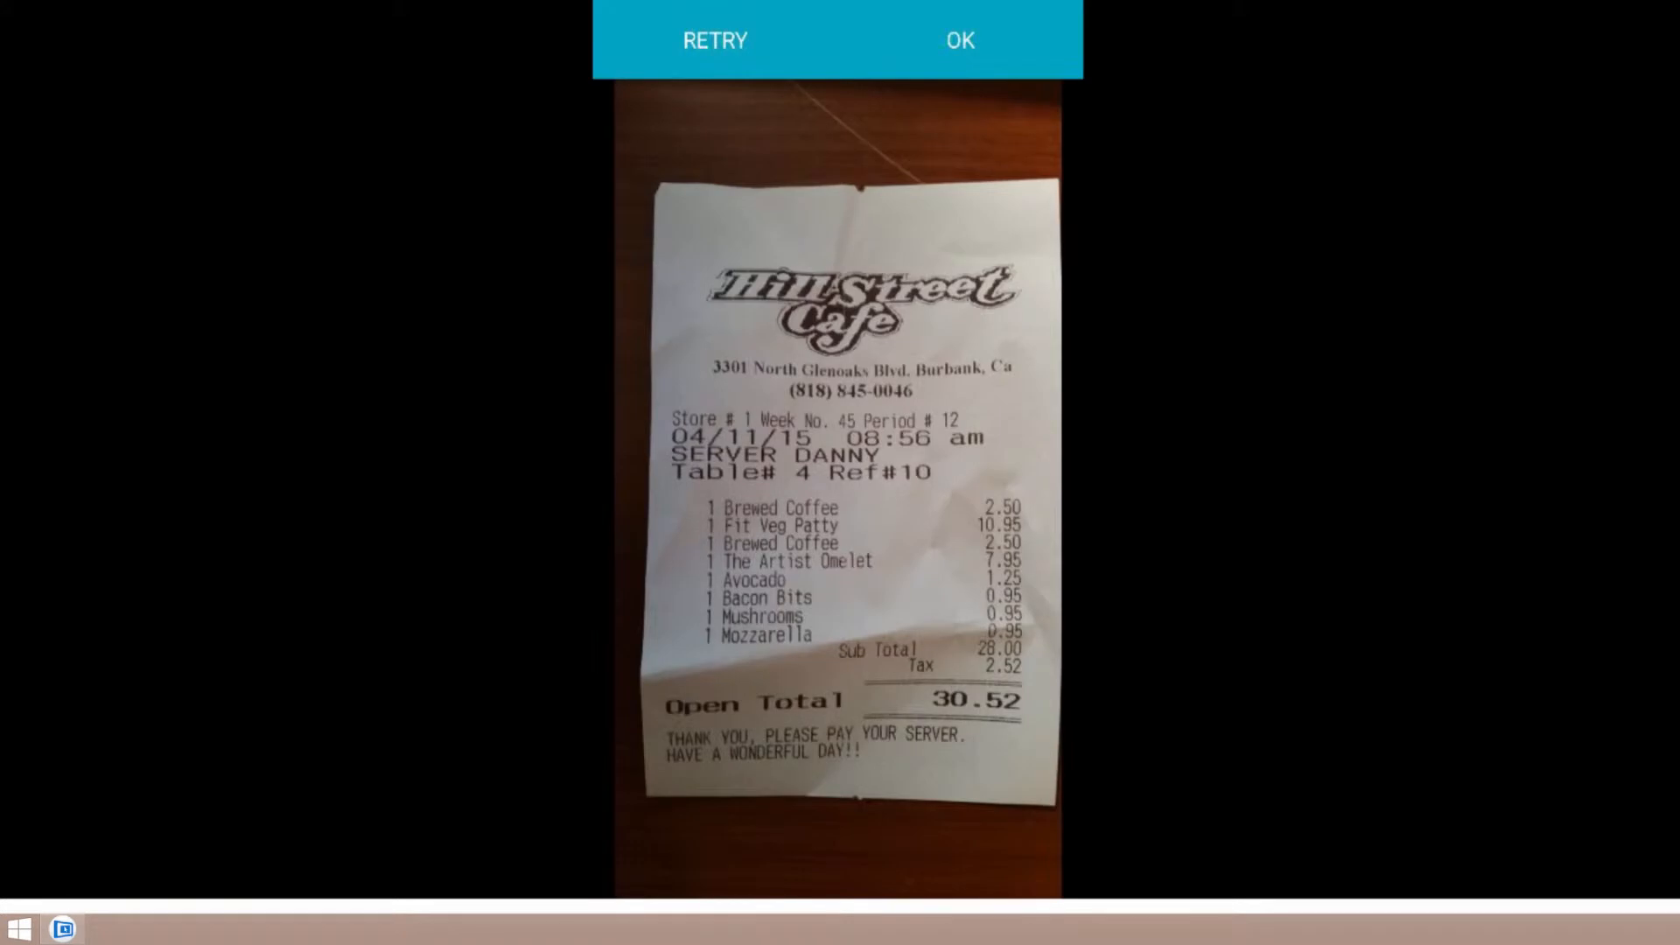
{"action": "left_click", "coordinate": [957, 40]}
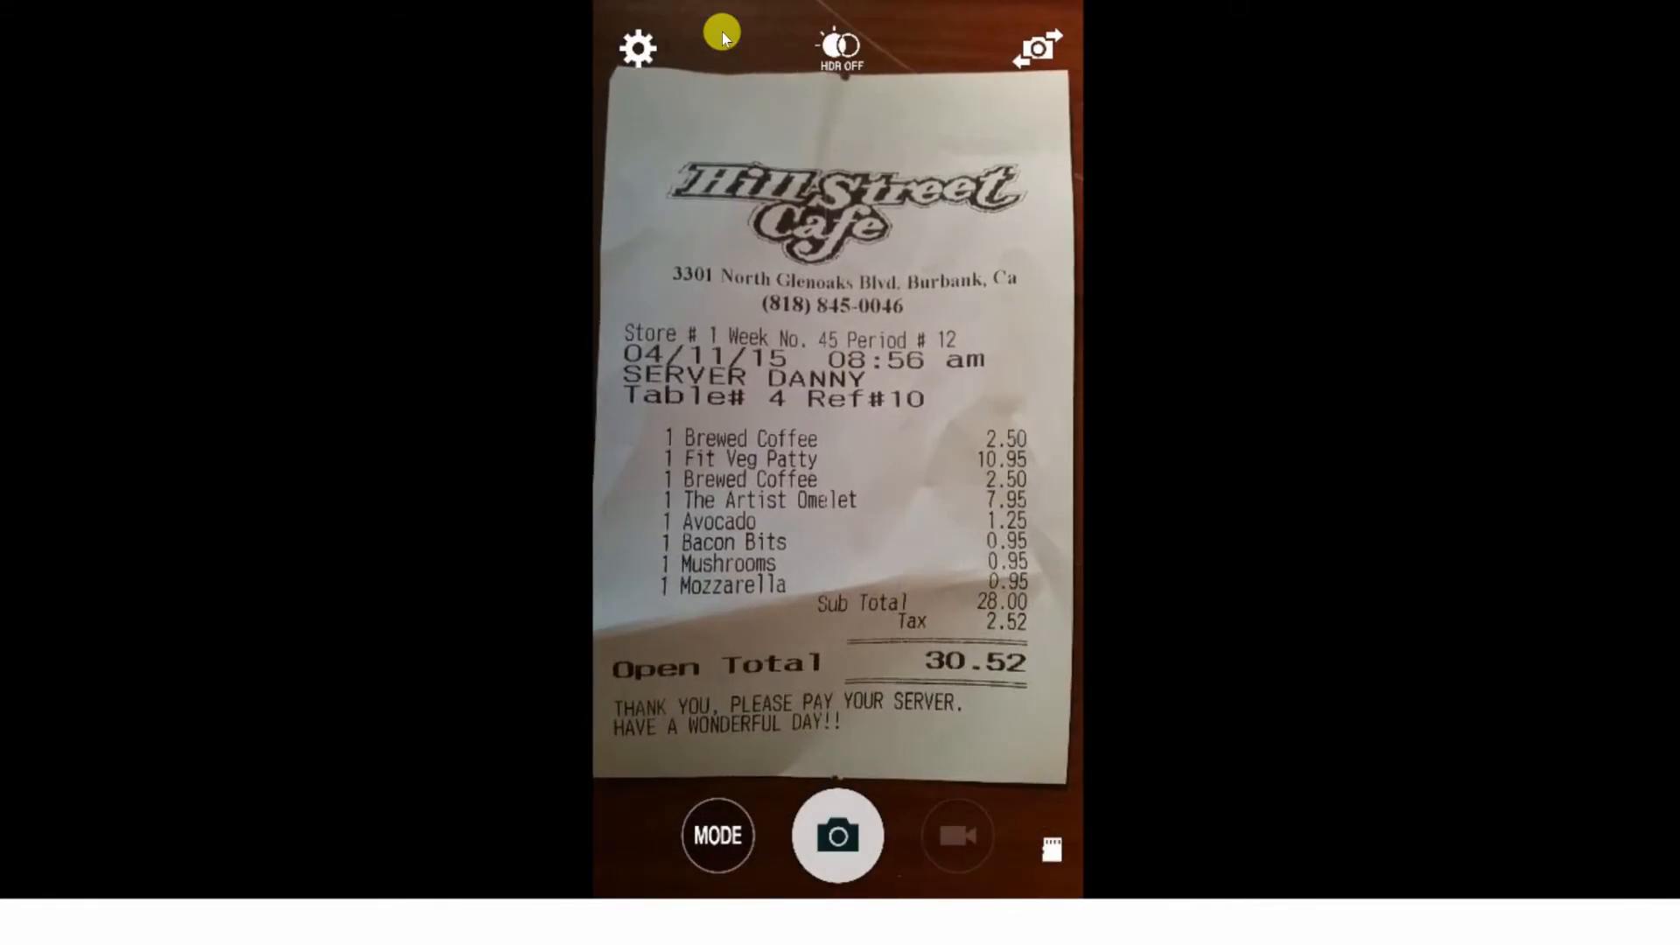
{"action": "left_click", "coordinate": [838, 835]}
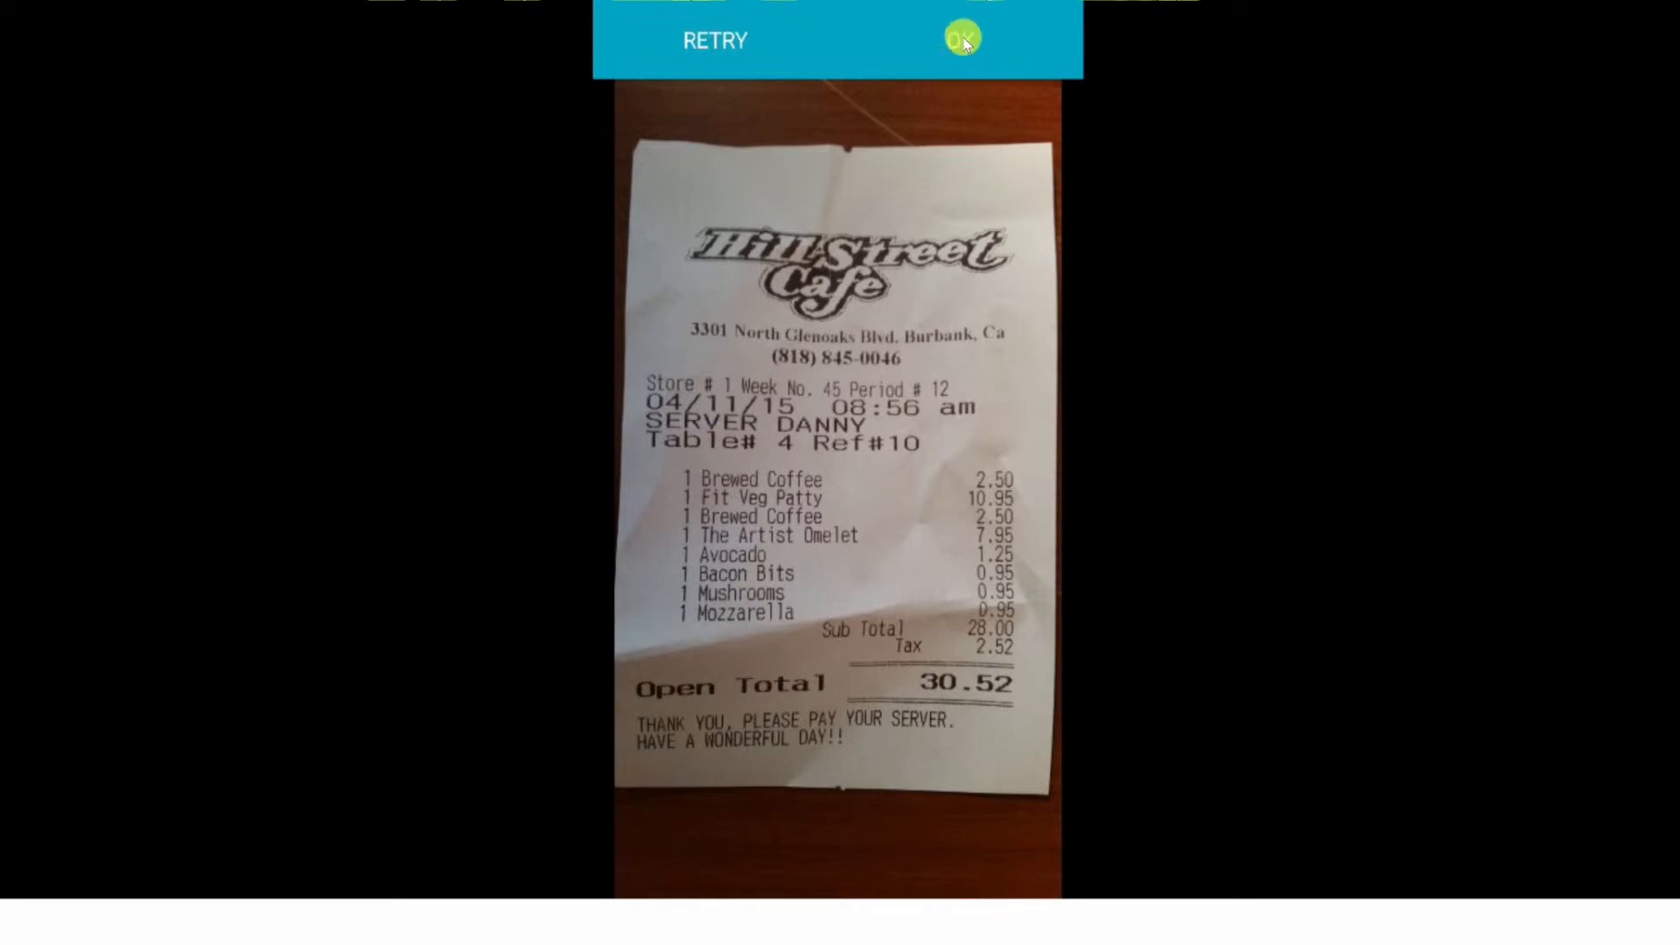
Accept the receipt photo and switch Billable on alongside Reimbursable.
{"action": "left_click", "coordinate": [959, 40]}
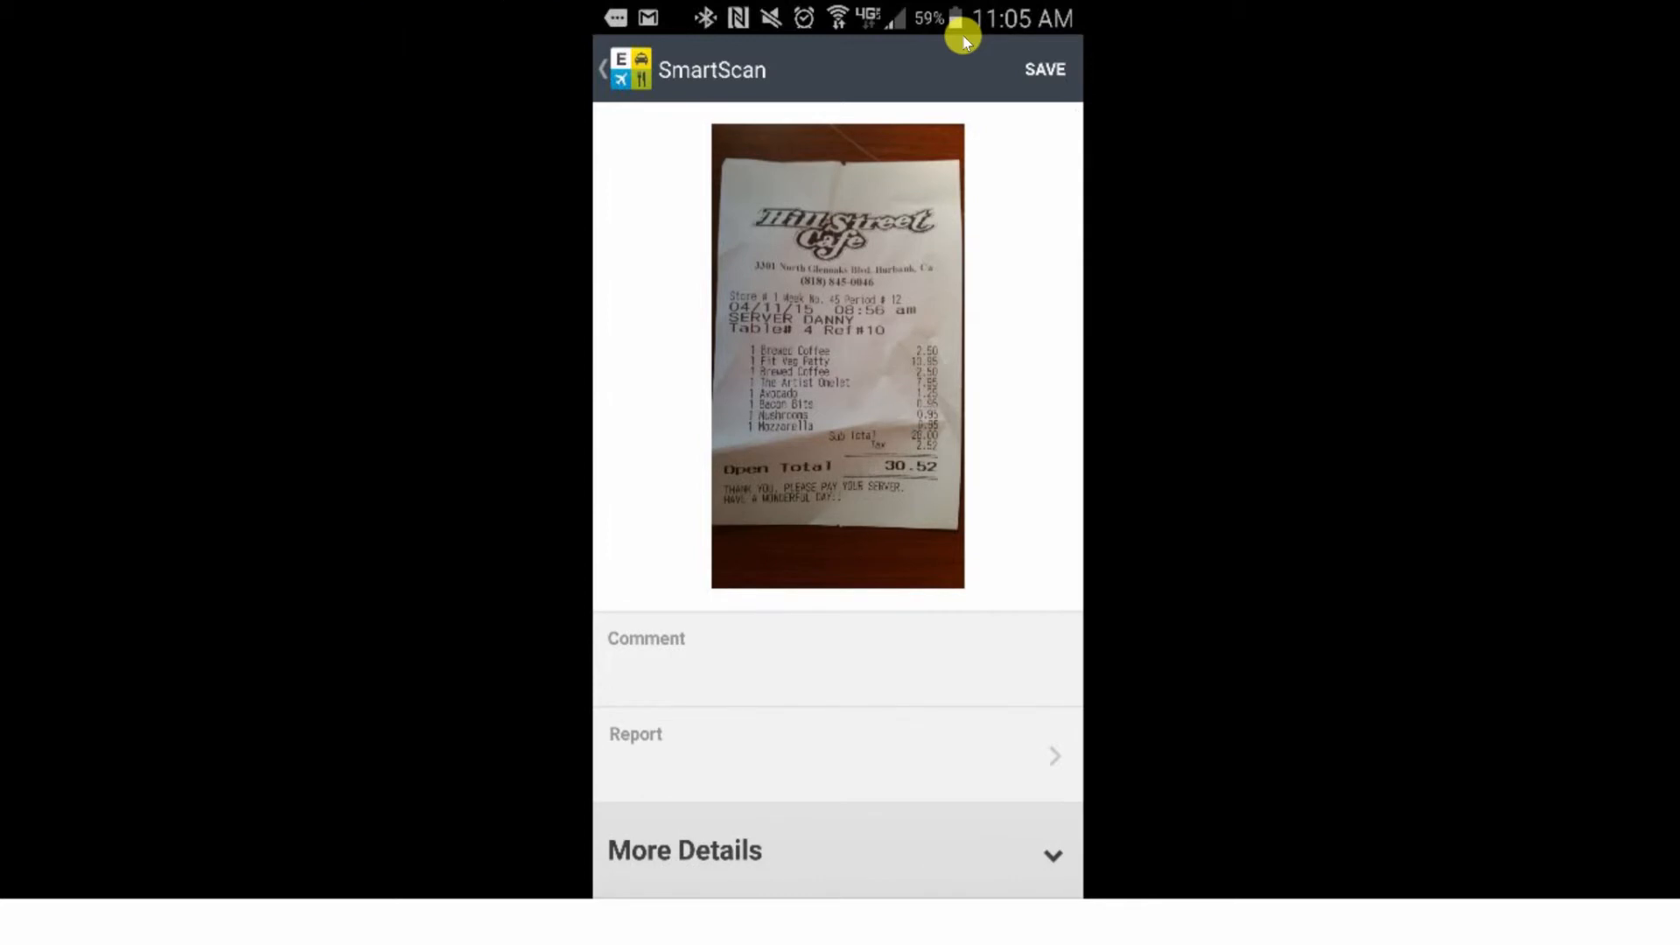
{"action": "scroll", "scroll_direction": "down", "scroll_amount": 3}
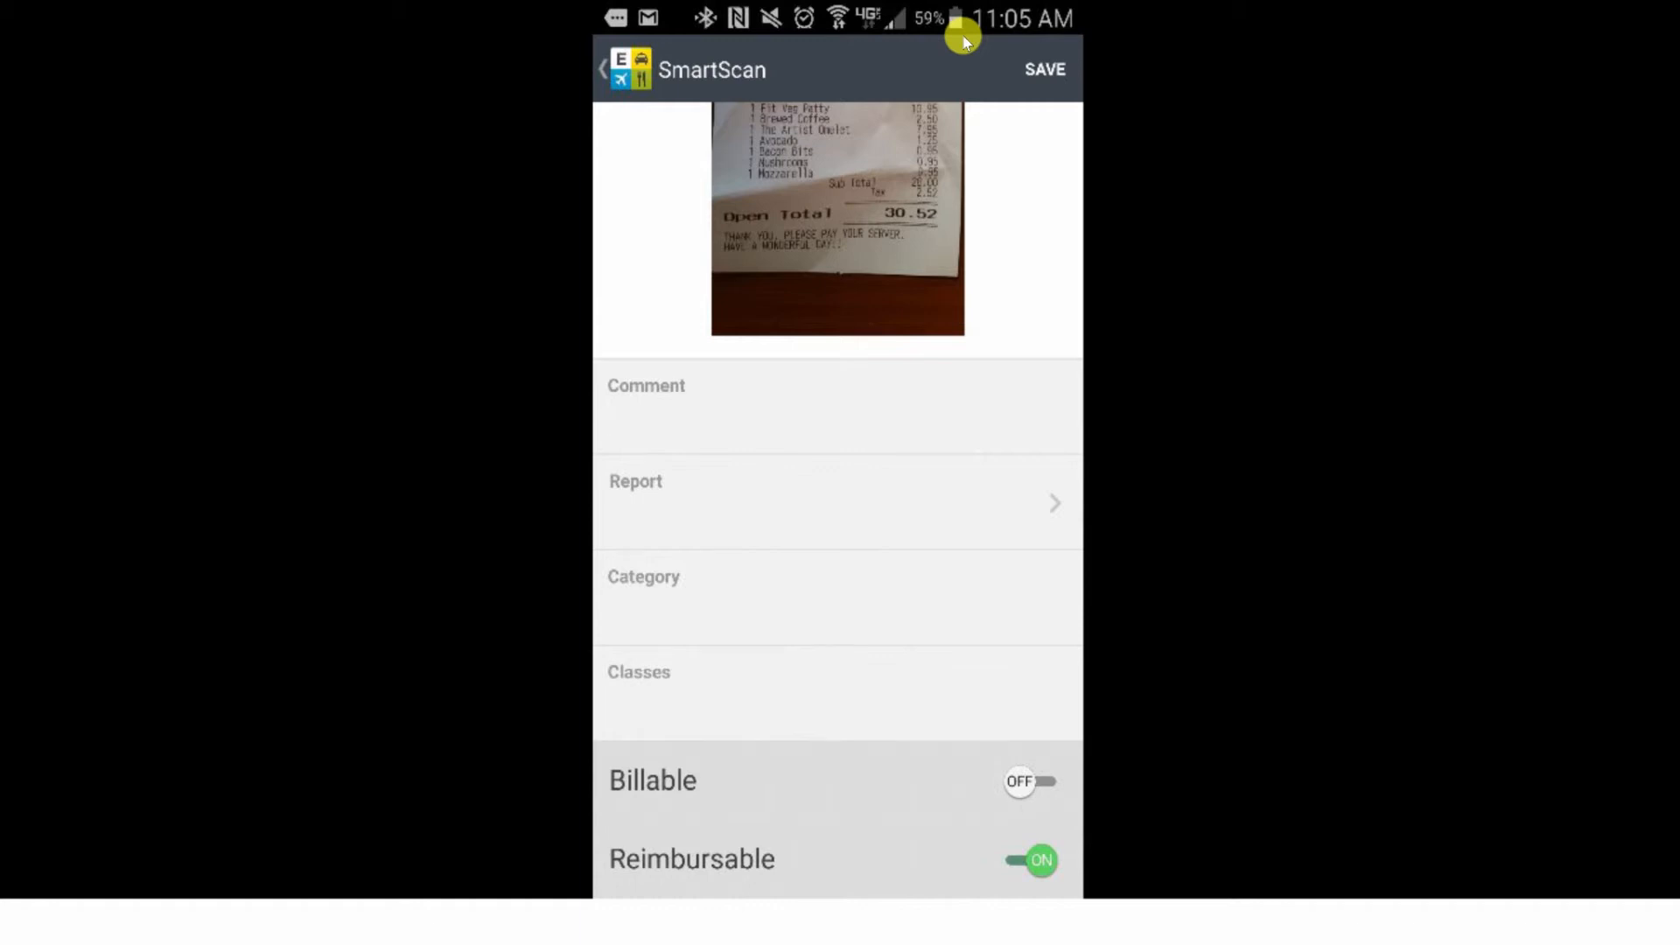
{"action": "left_click", "coordinate": [1029, 781]}
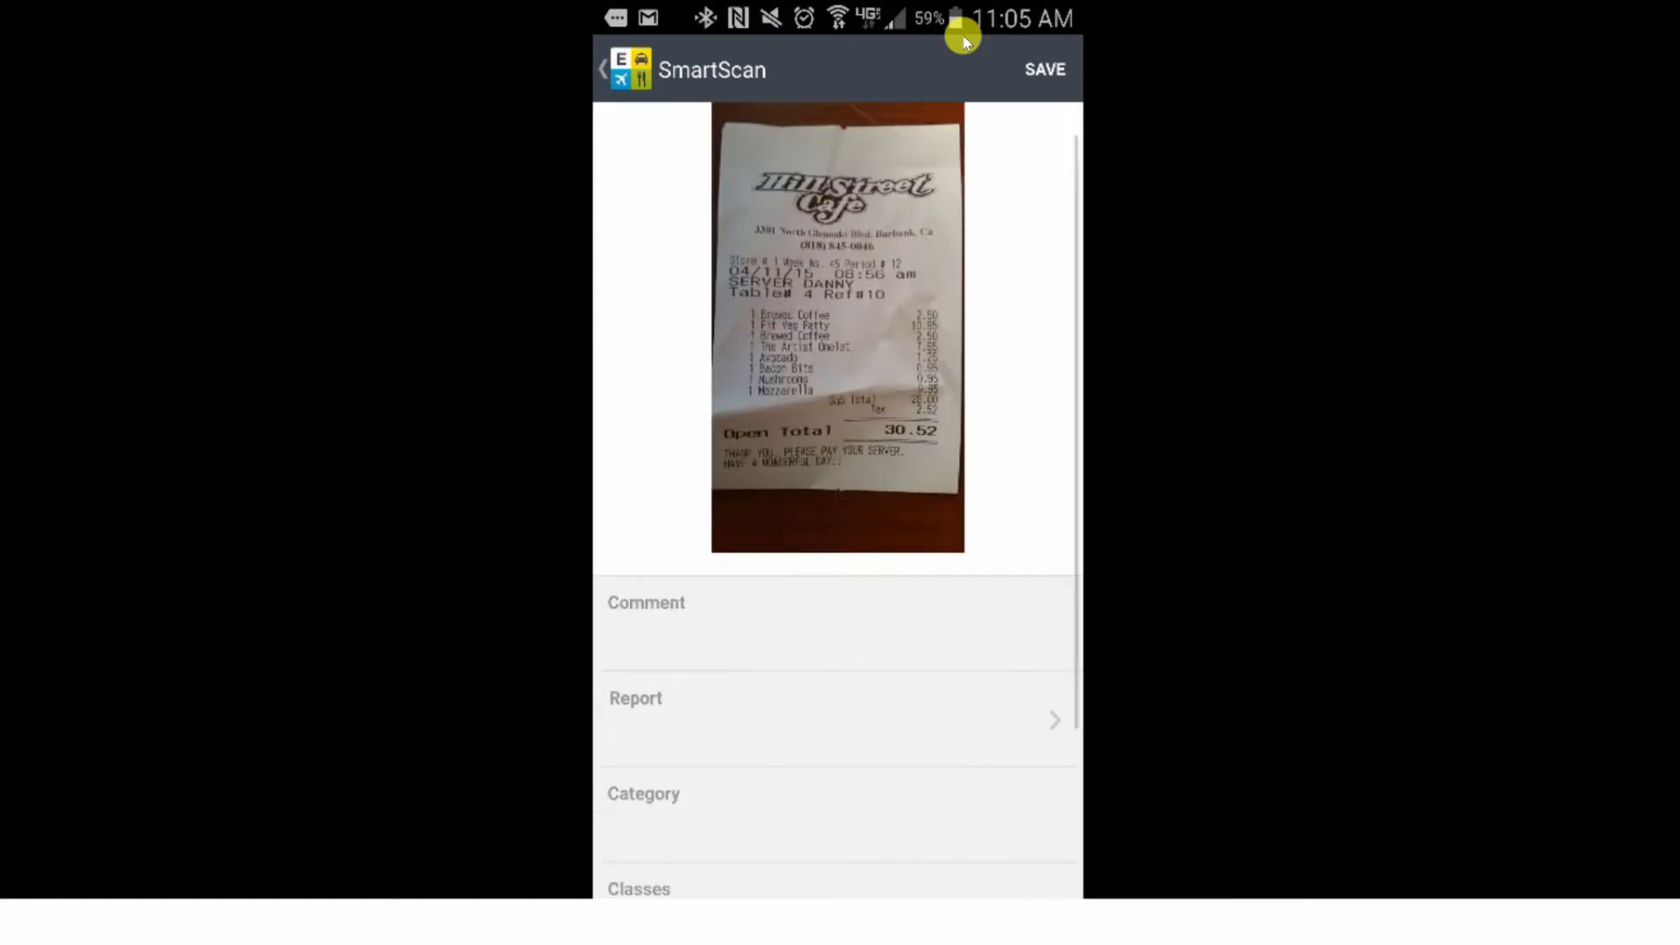
{"action": "scroll", "scroll_direction": "down", "scroll_amount": 3}
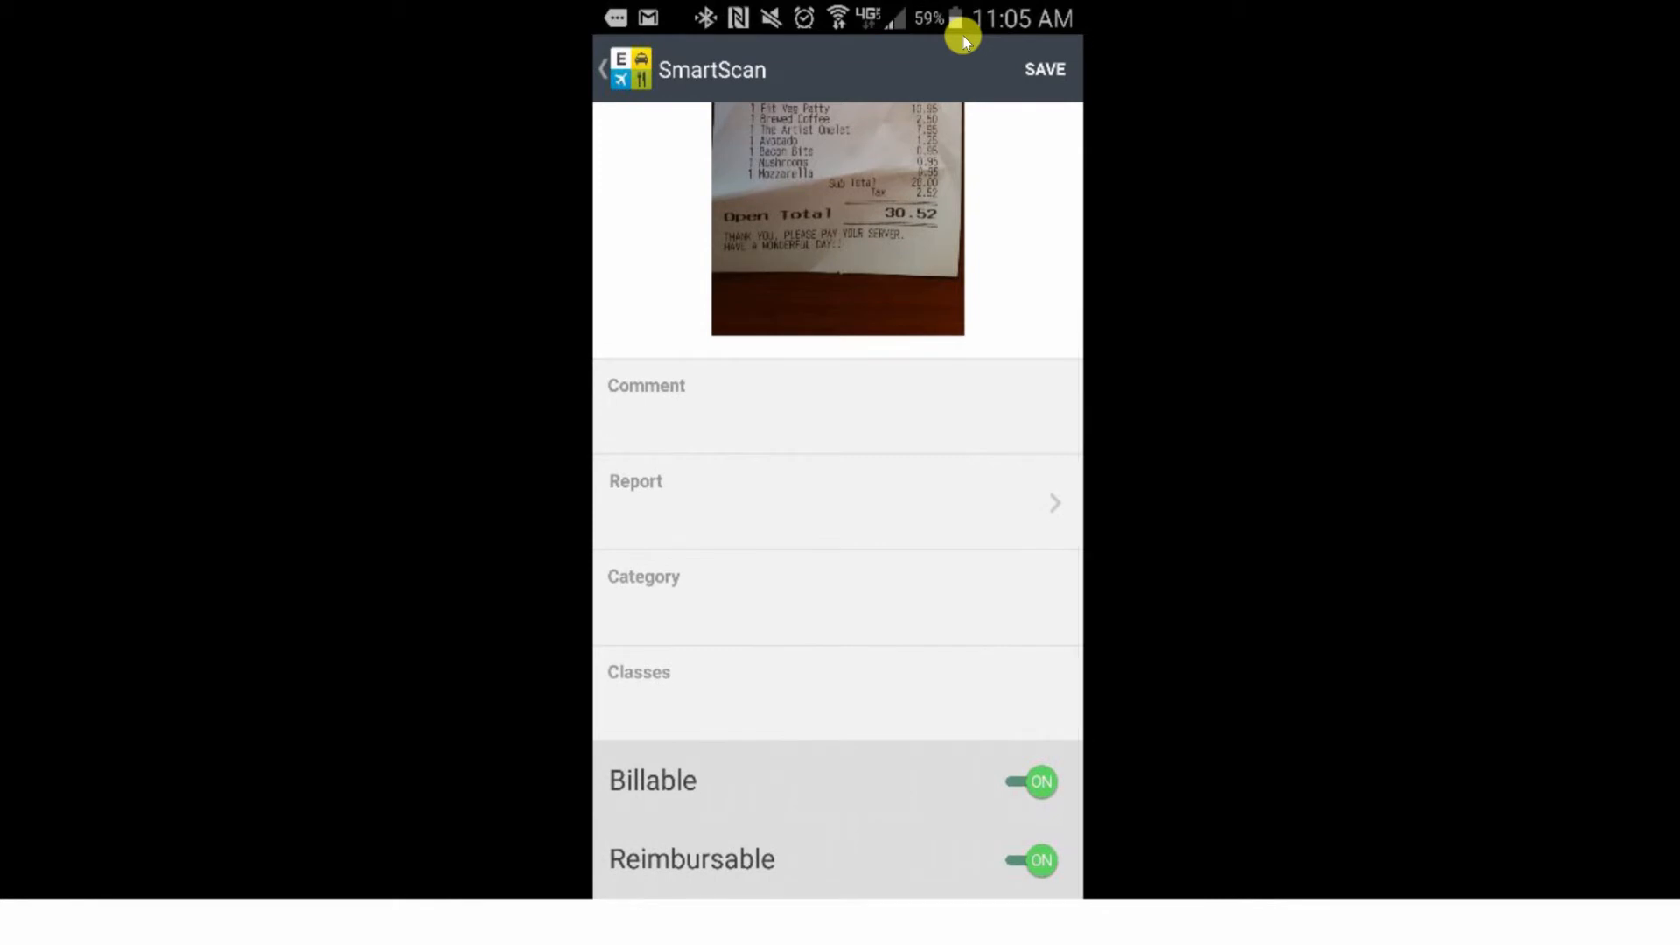
Save the SmartScan expense so it heads the list as Unreported, SmartScanning.
{"action": "left_click", "coordinate": [1043, 69]}
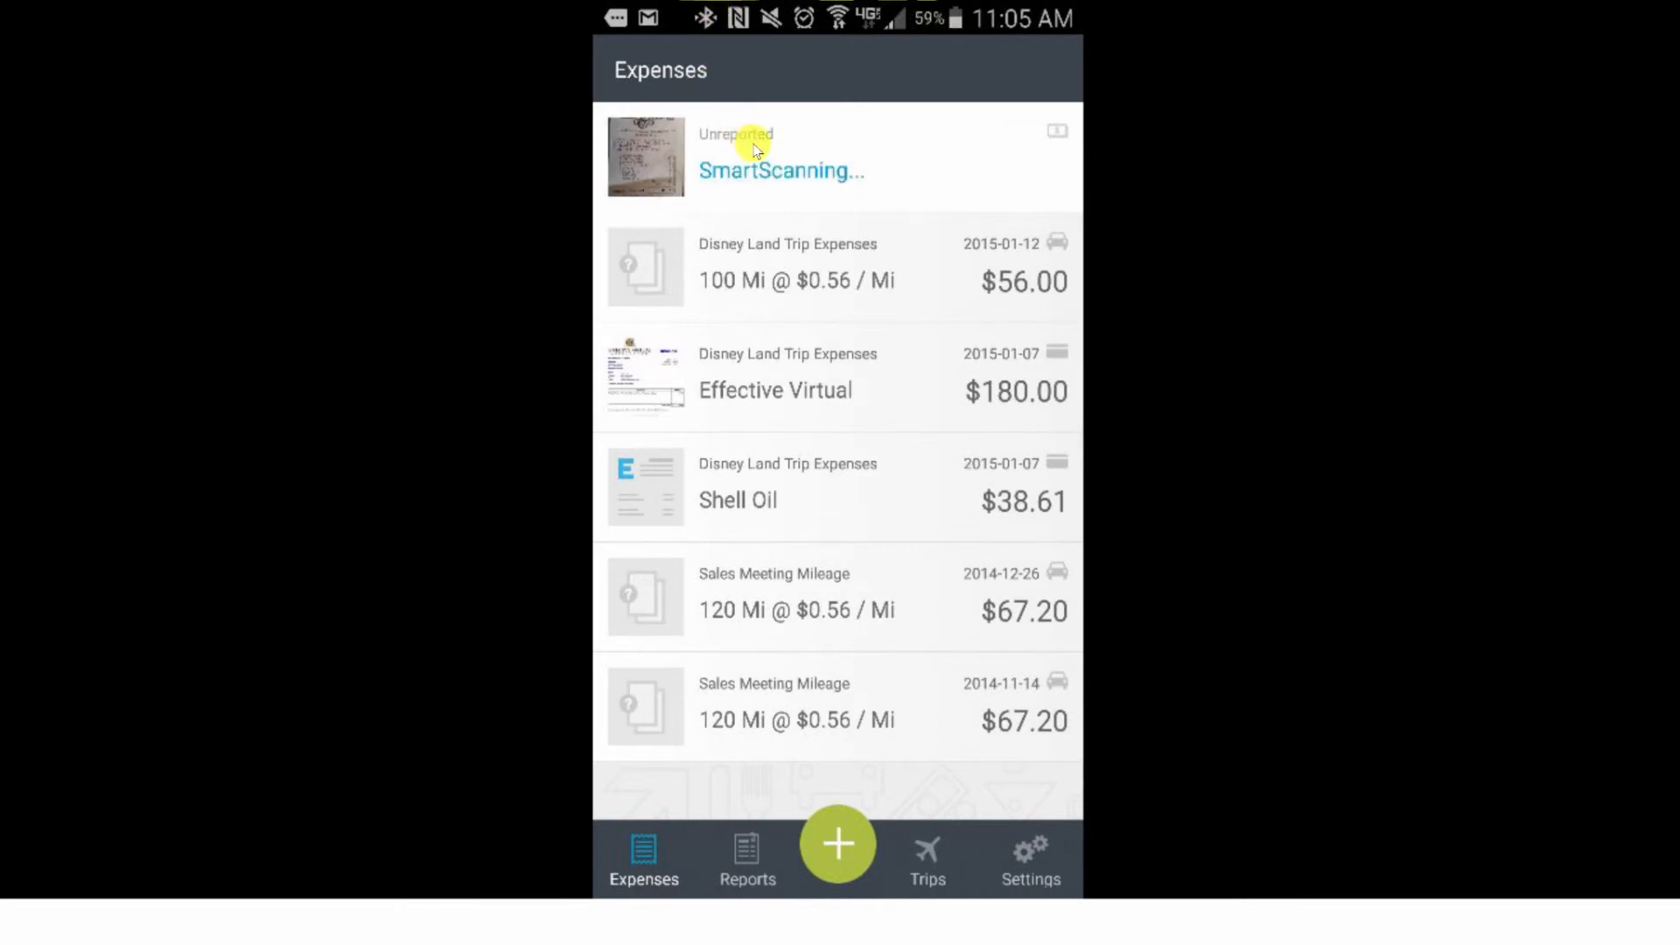
{"action": "mouse_move", "coordinate": [762, 189]}
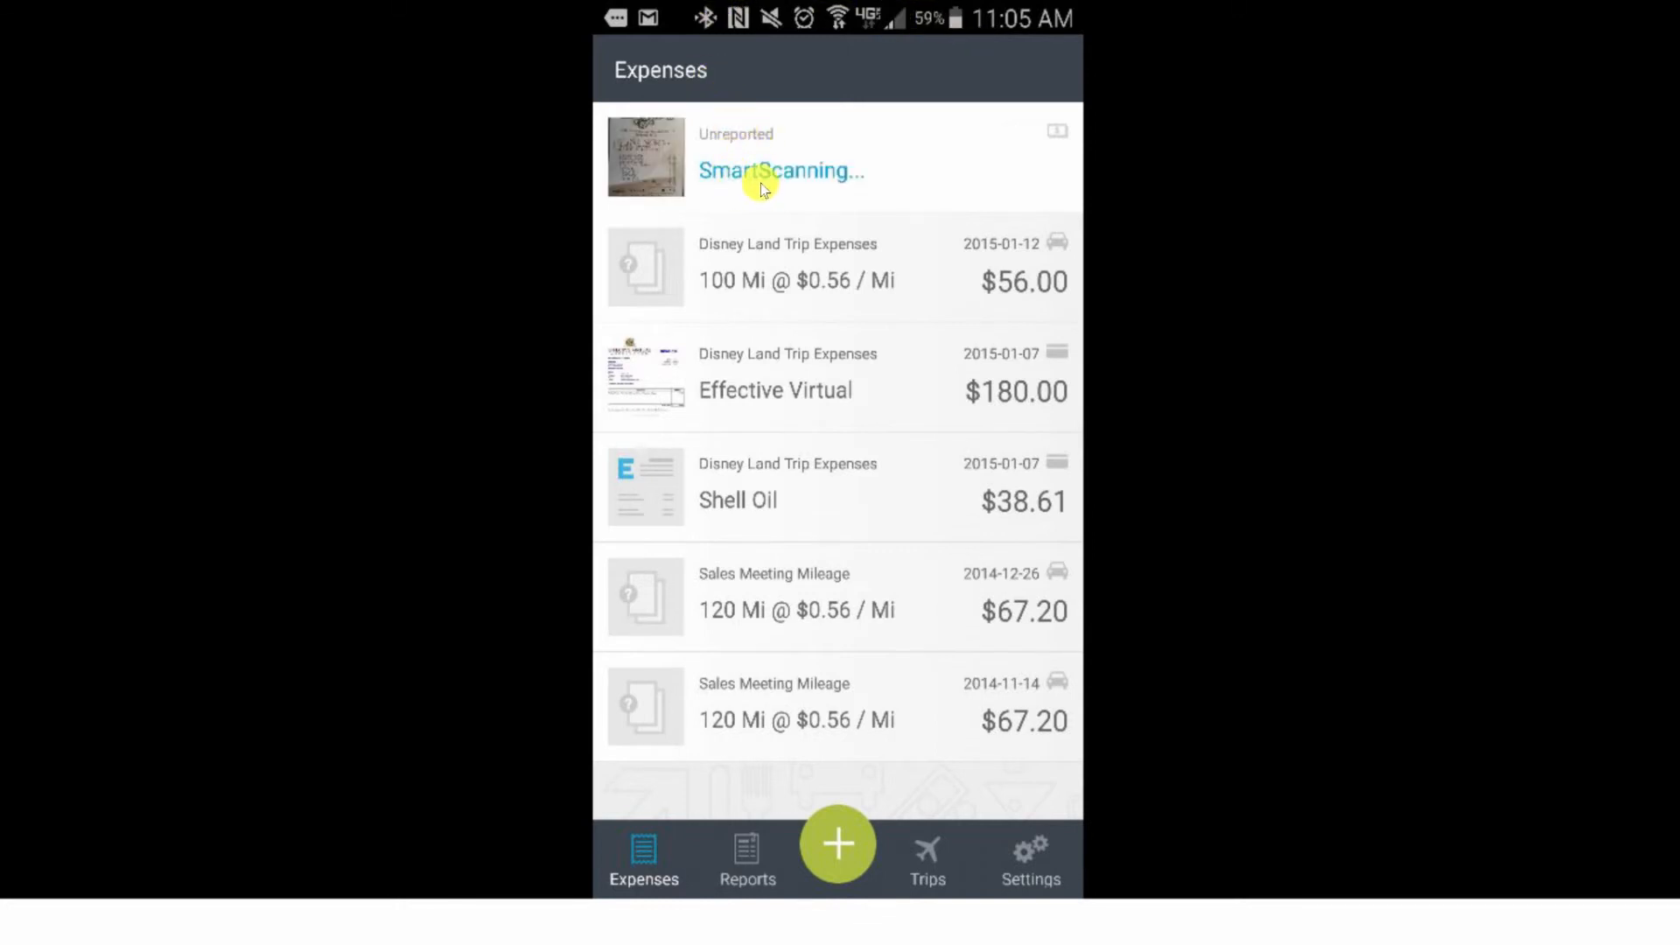